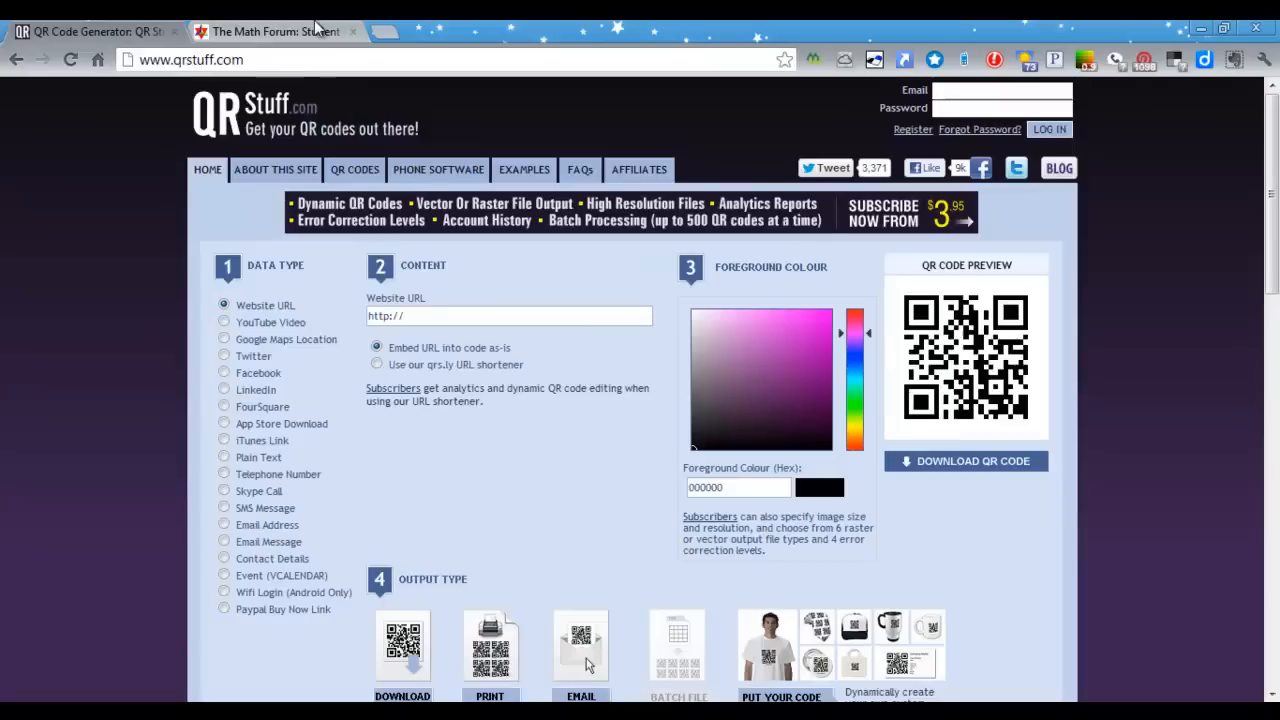
Bring up the Math Forum students page and grab its address for the QR code
click(280, 31)
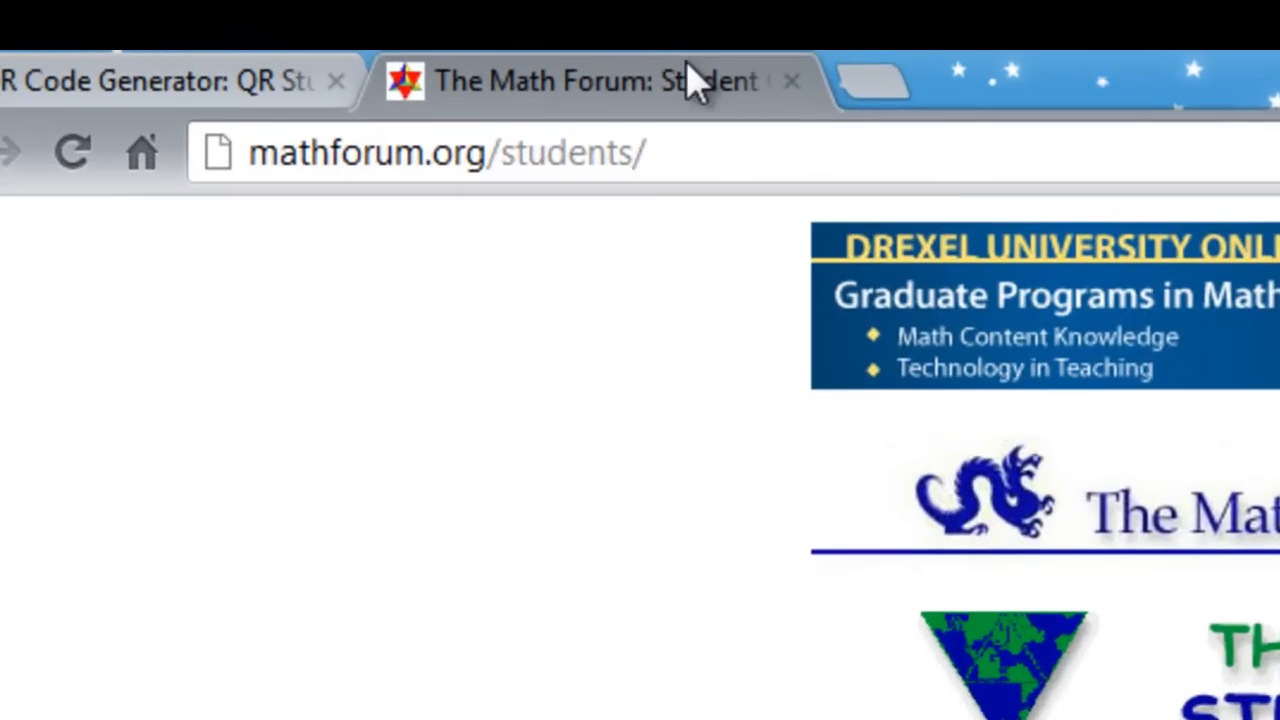
click(470, 155)
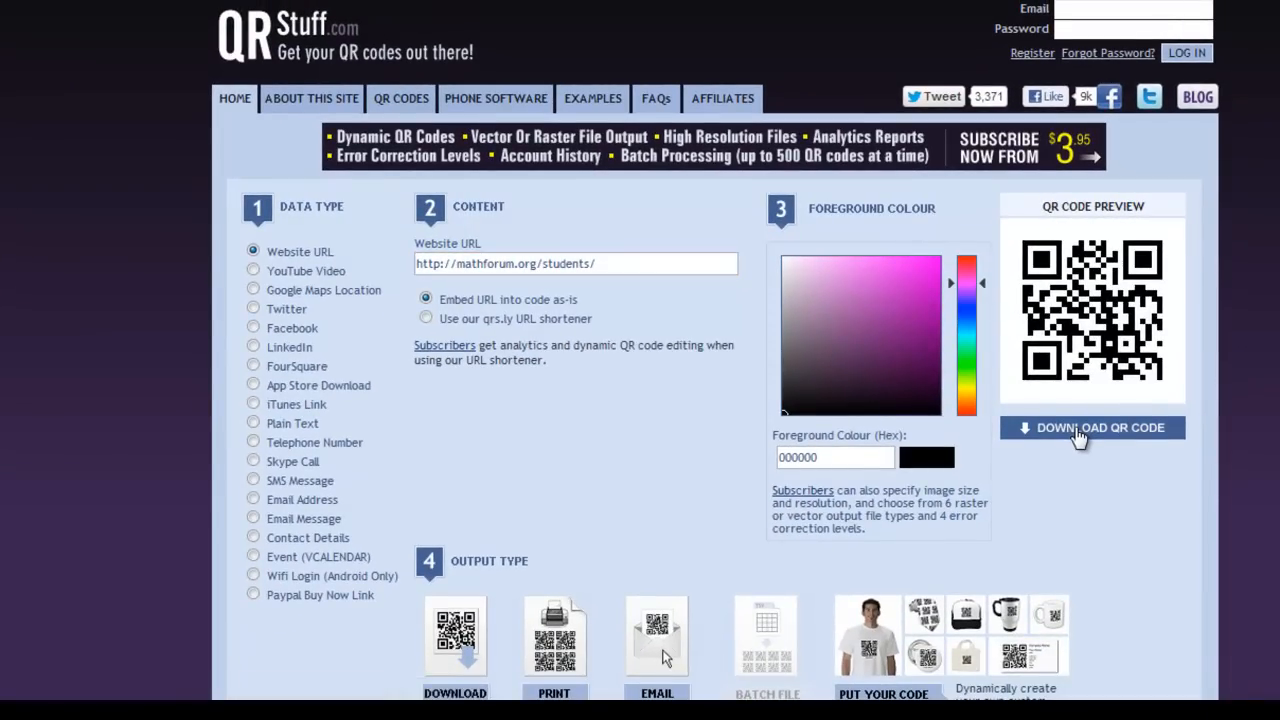
click(1090, 428)
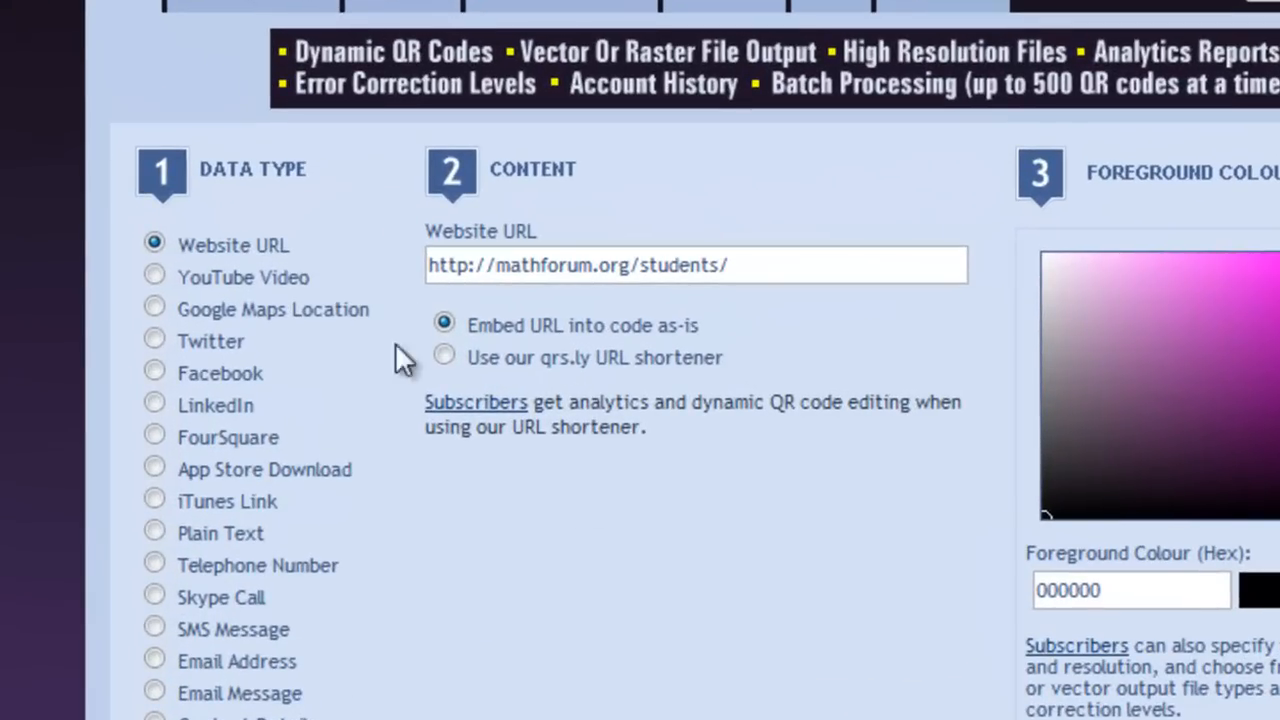
click(155, 277)
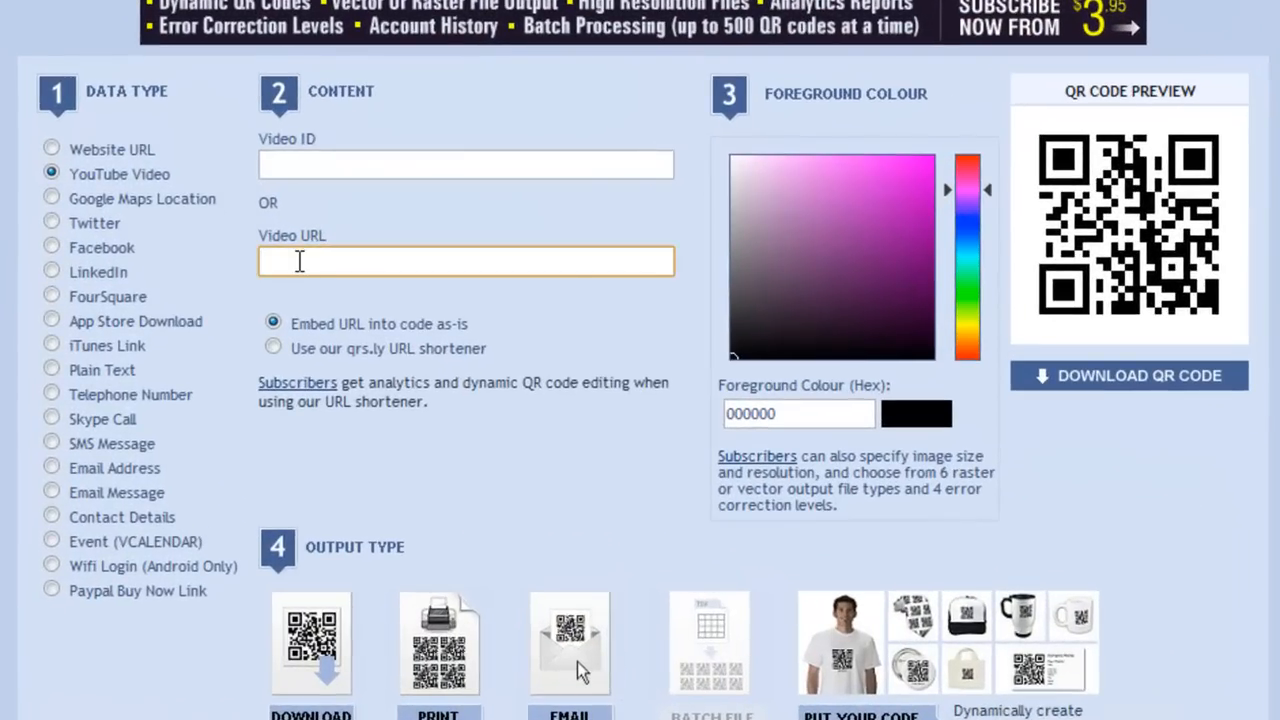
text(www.youtube.com/watch?v=GrnGi-q6iWc&feature=g-logo-xit)
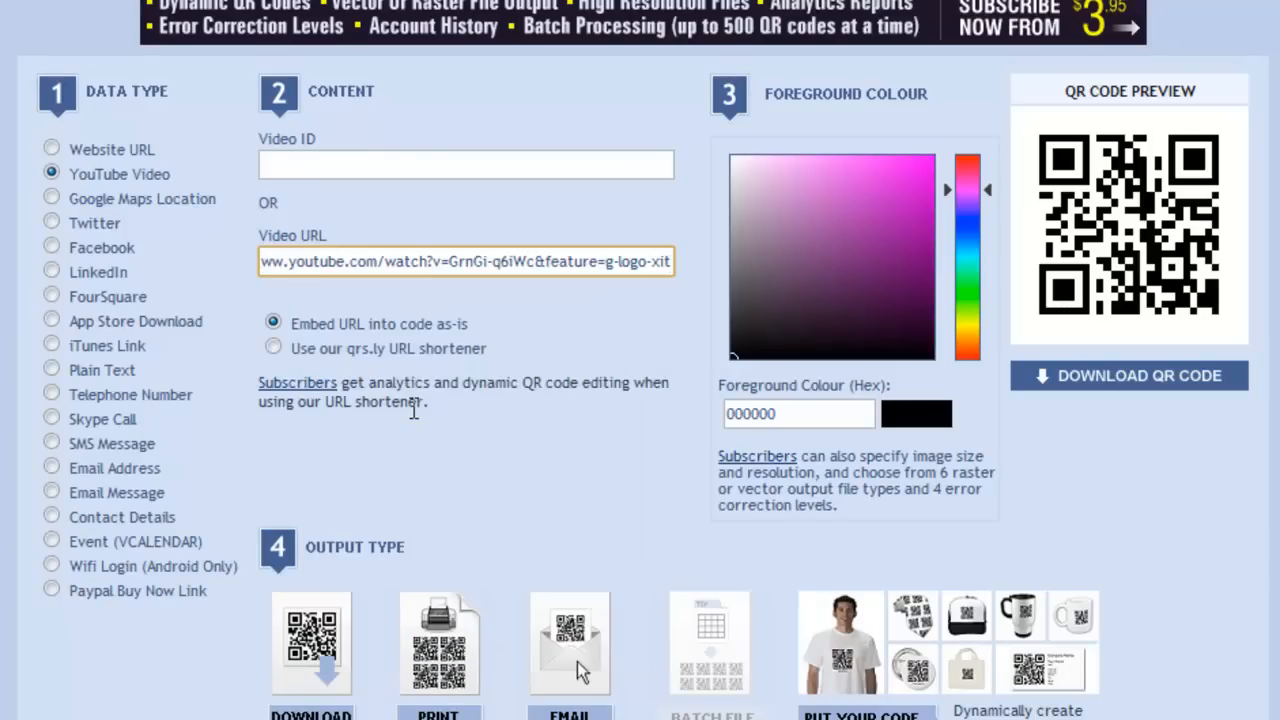
mouse_move(517, 332)
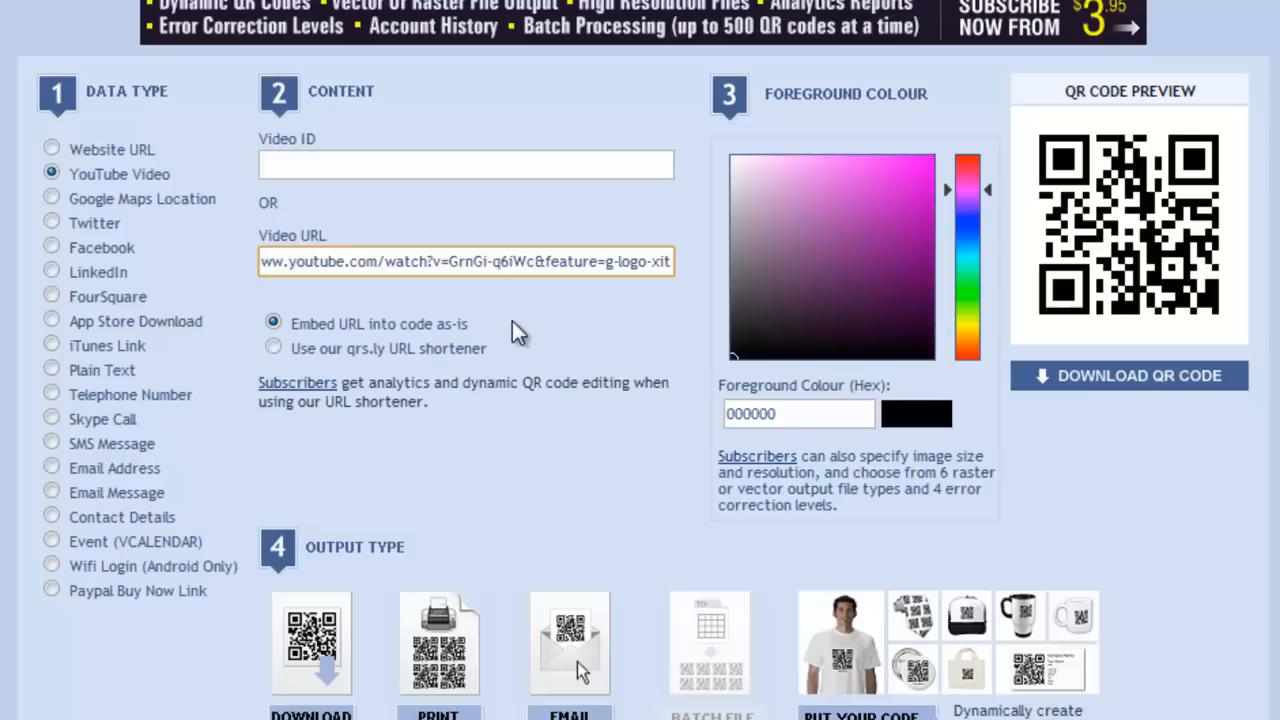
click(273, 348)
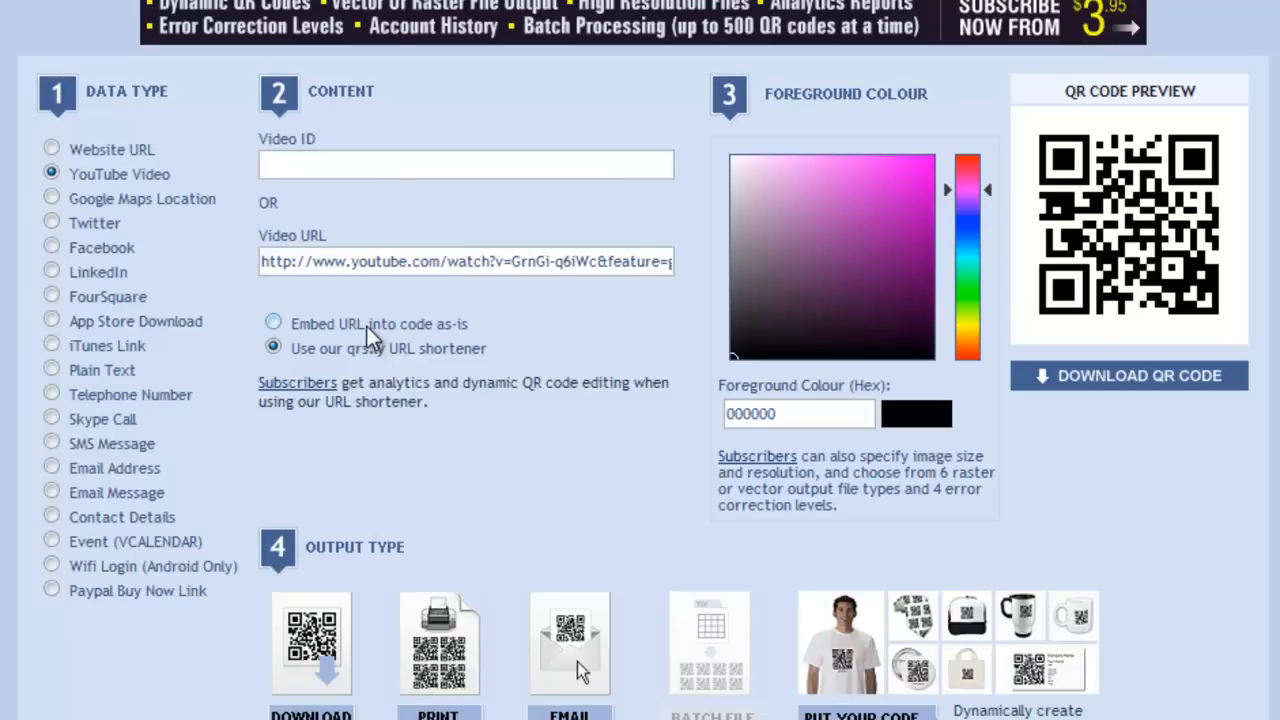
Embed the full YouTube link as-is and download the resulting QR code
click(273, 323)
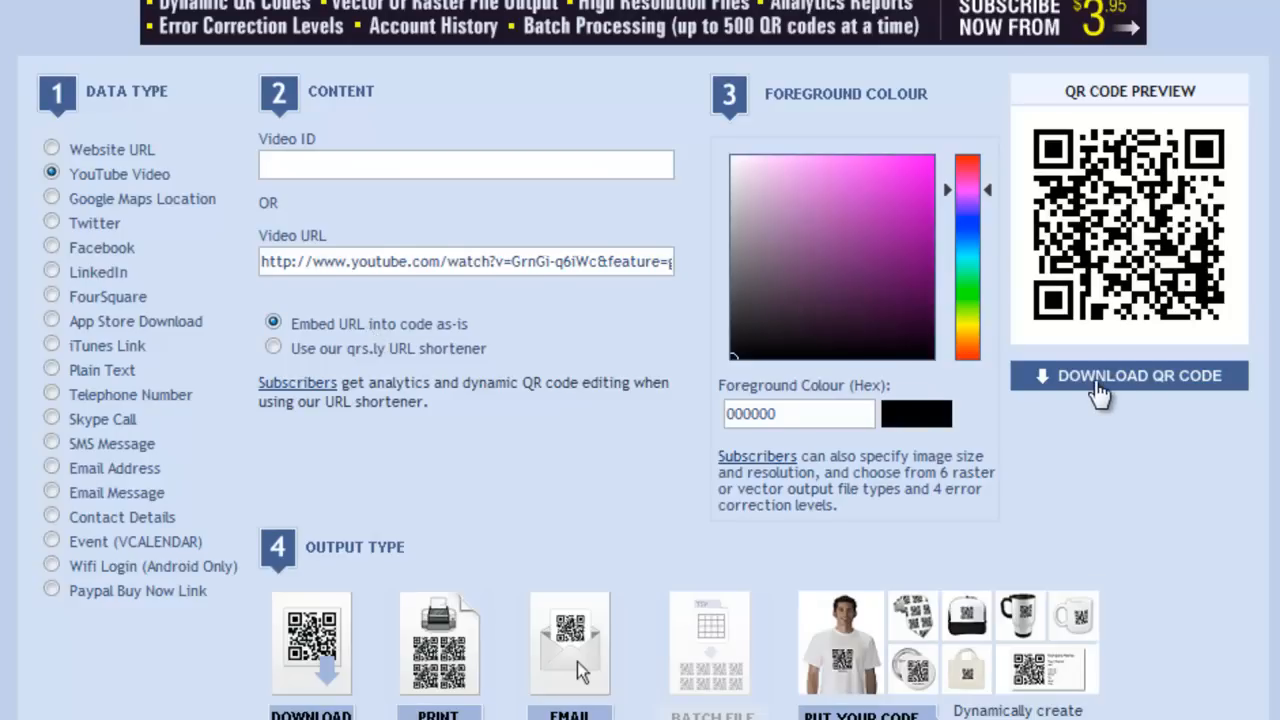
click(1127, 375)
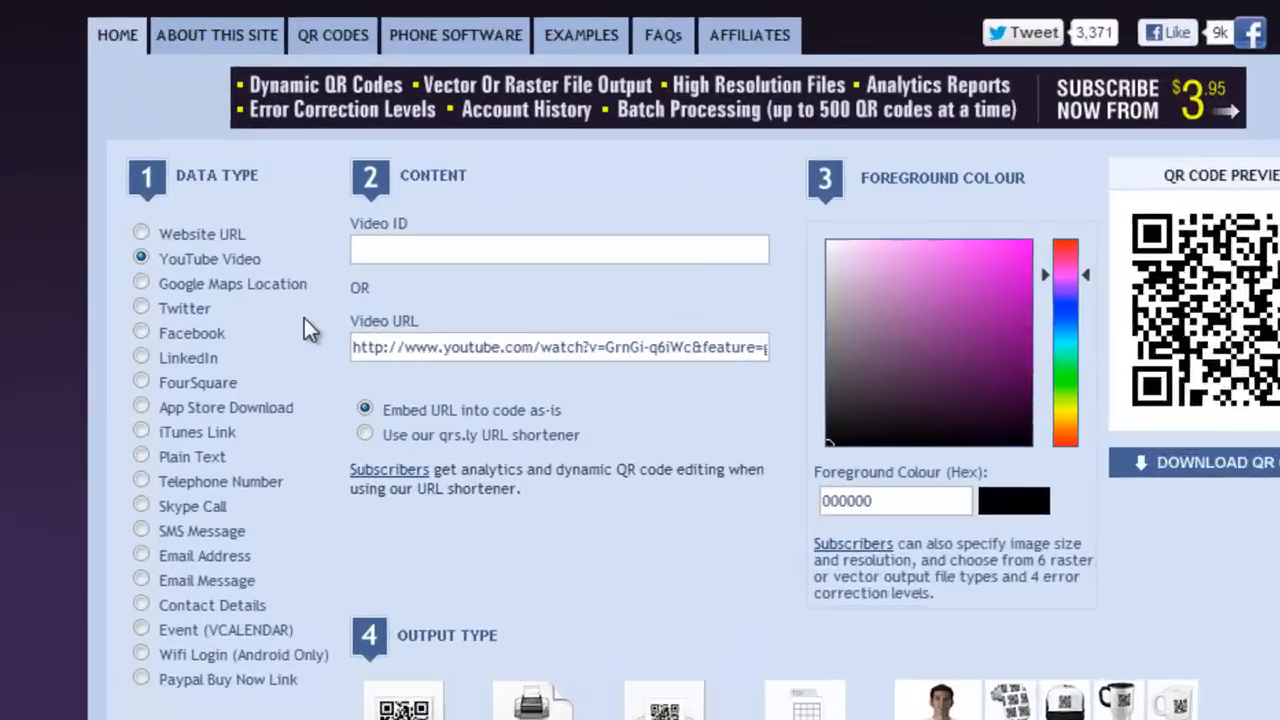
Geo-locate 'Statue of Liberty' as a Google Maps Location code and zoom in on Liberty Island
scroll(down, 3)
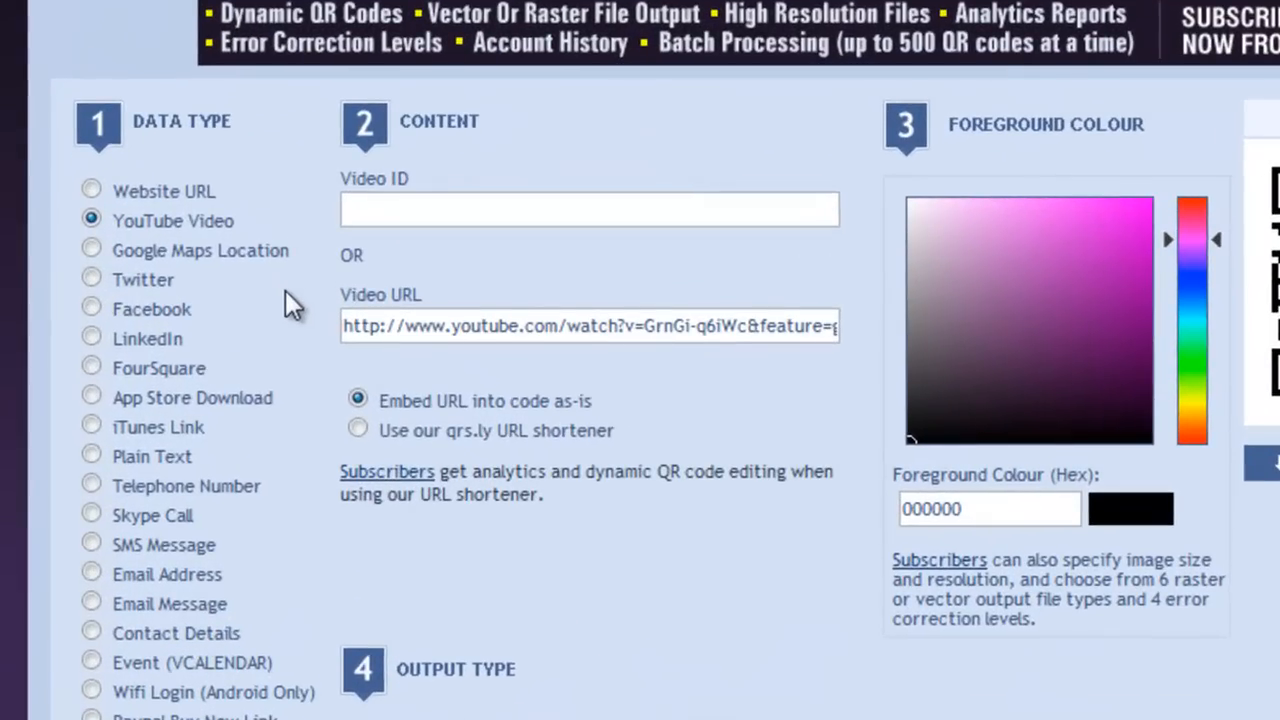
click(91, 249)
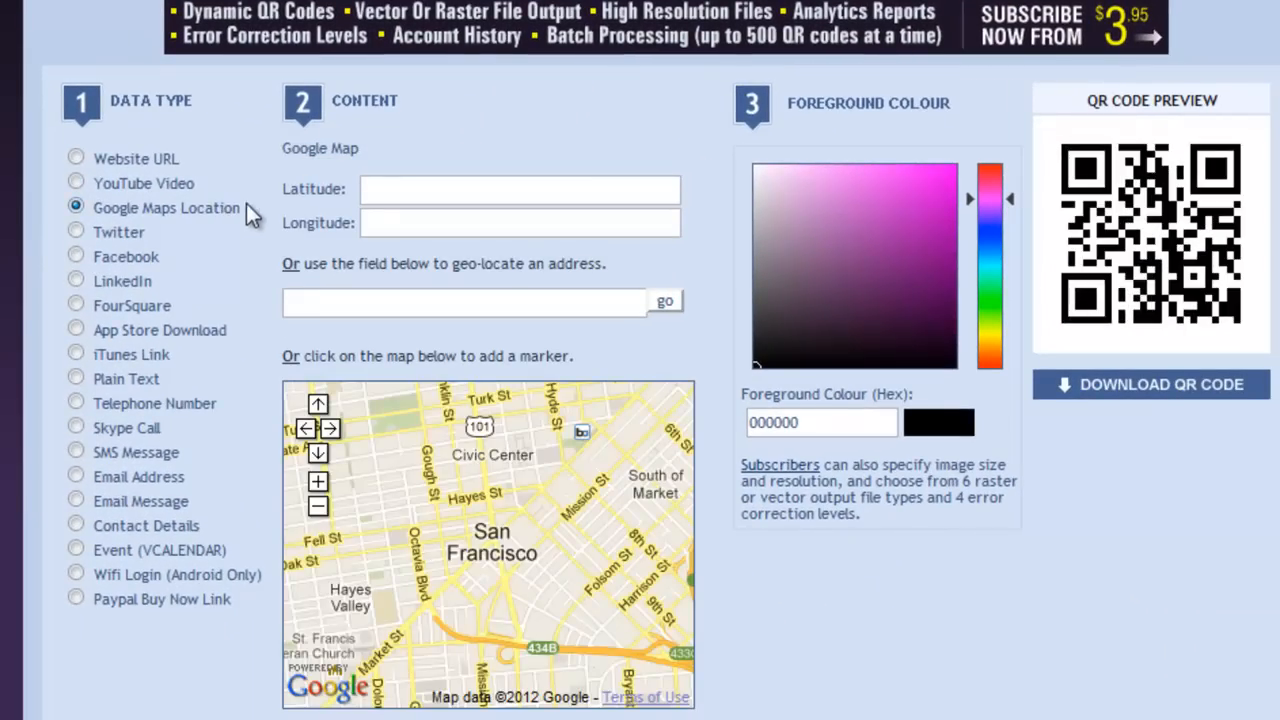
mouse_move(278, 201)
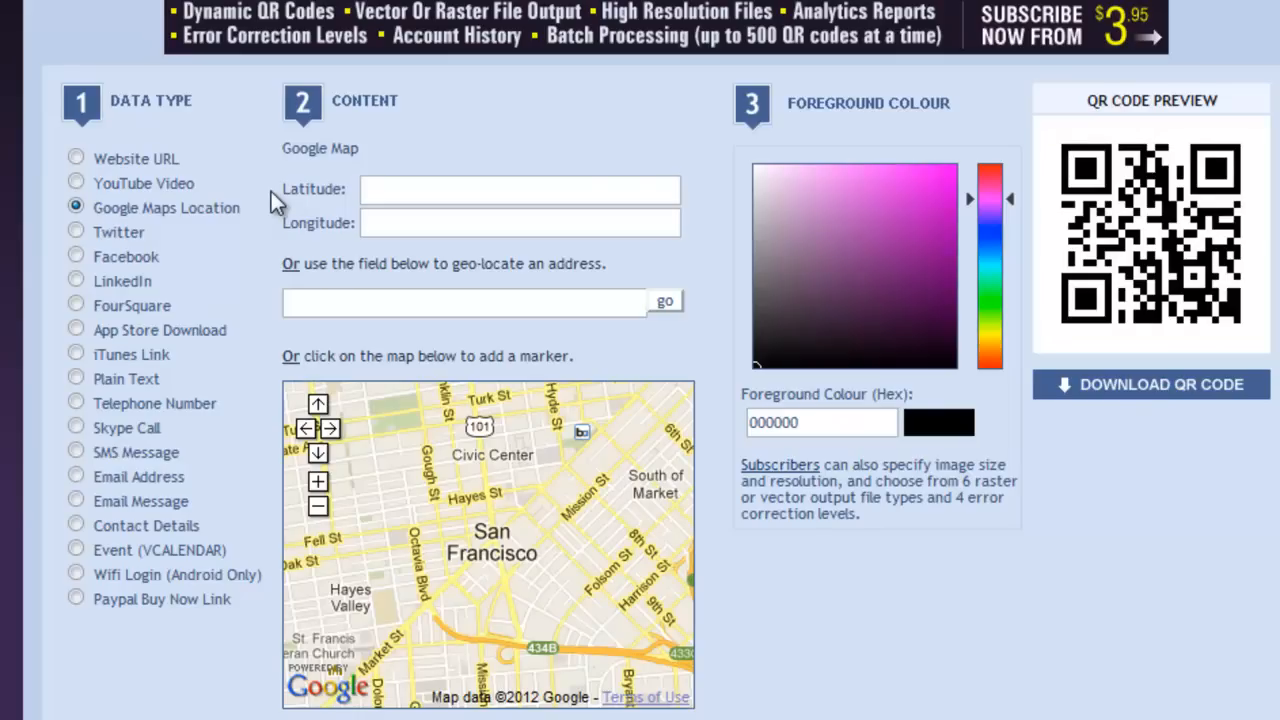
click(465, 302)
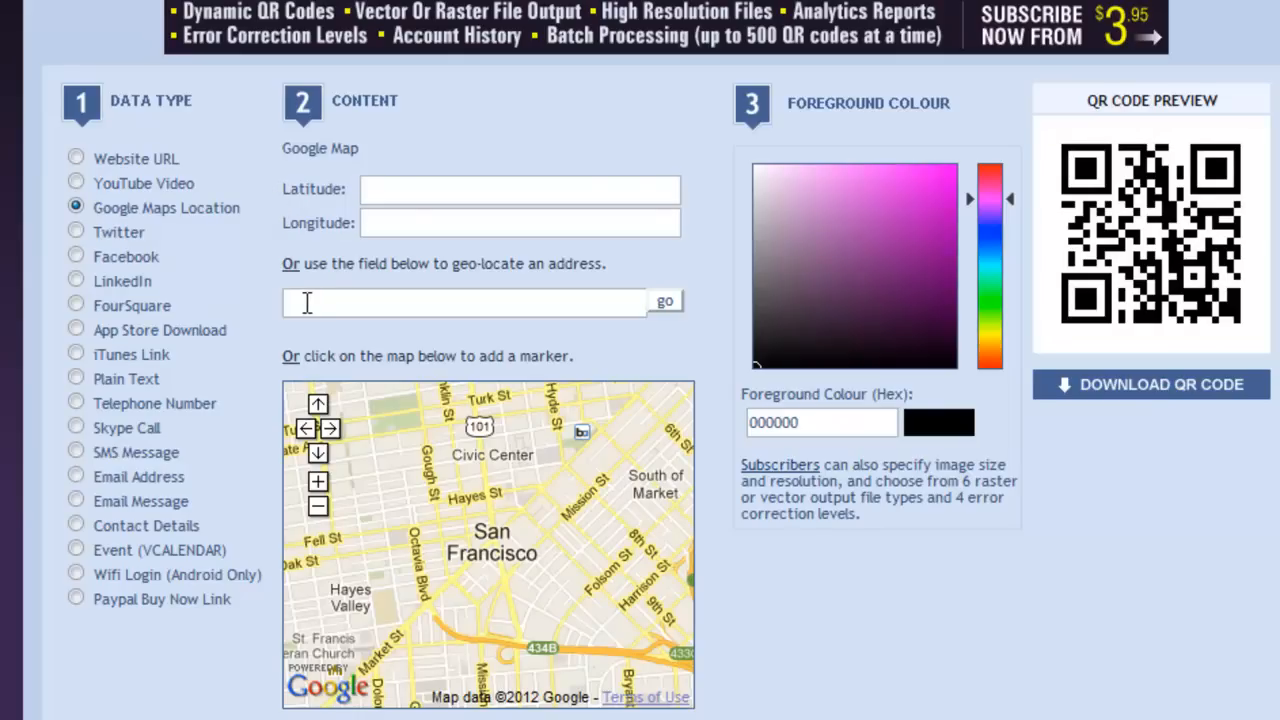
text(s)
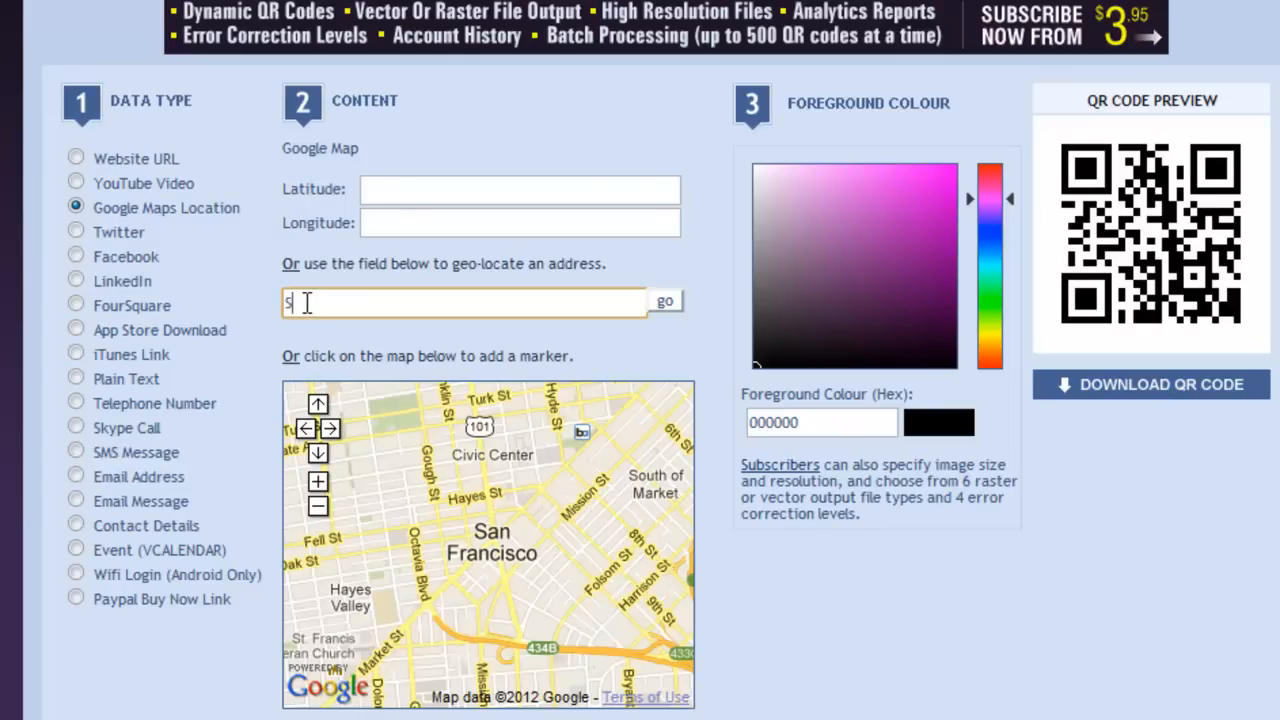
text(tatue of)
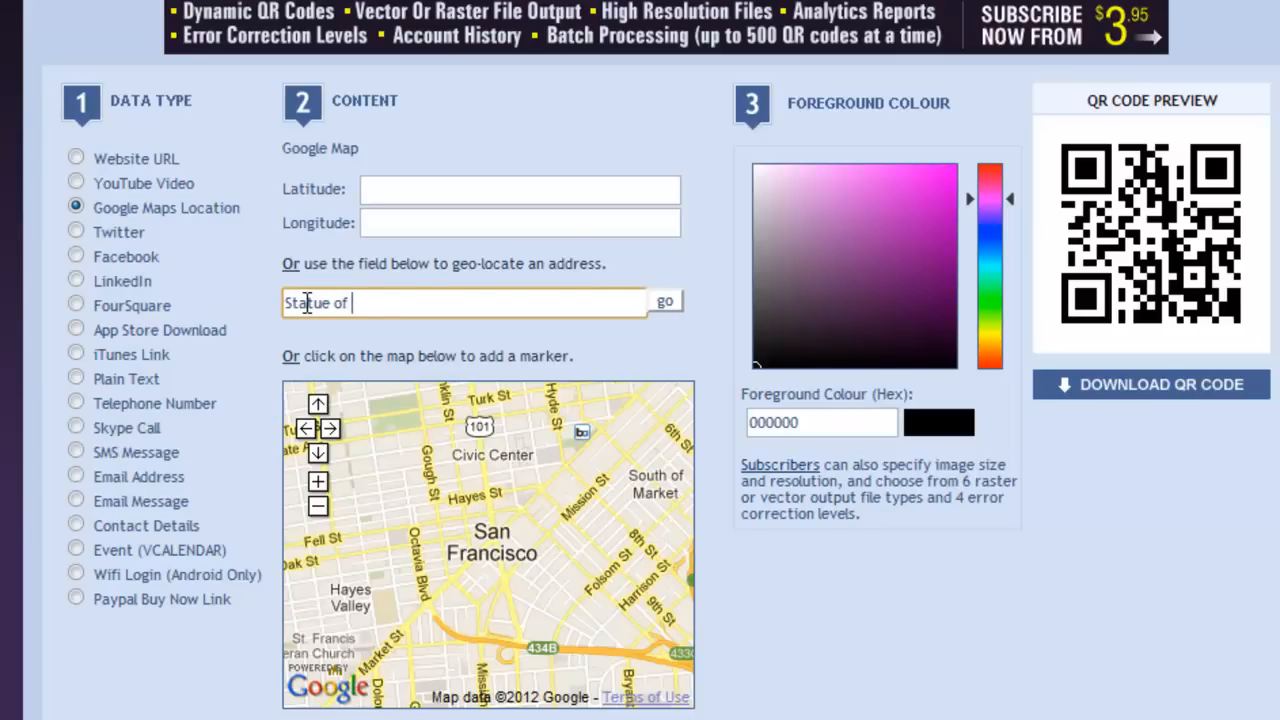
text(Liberty)
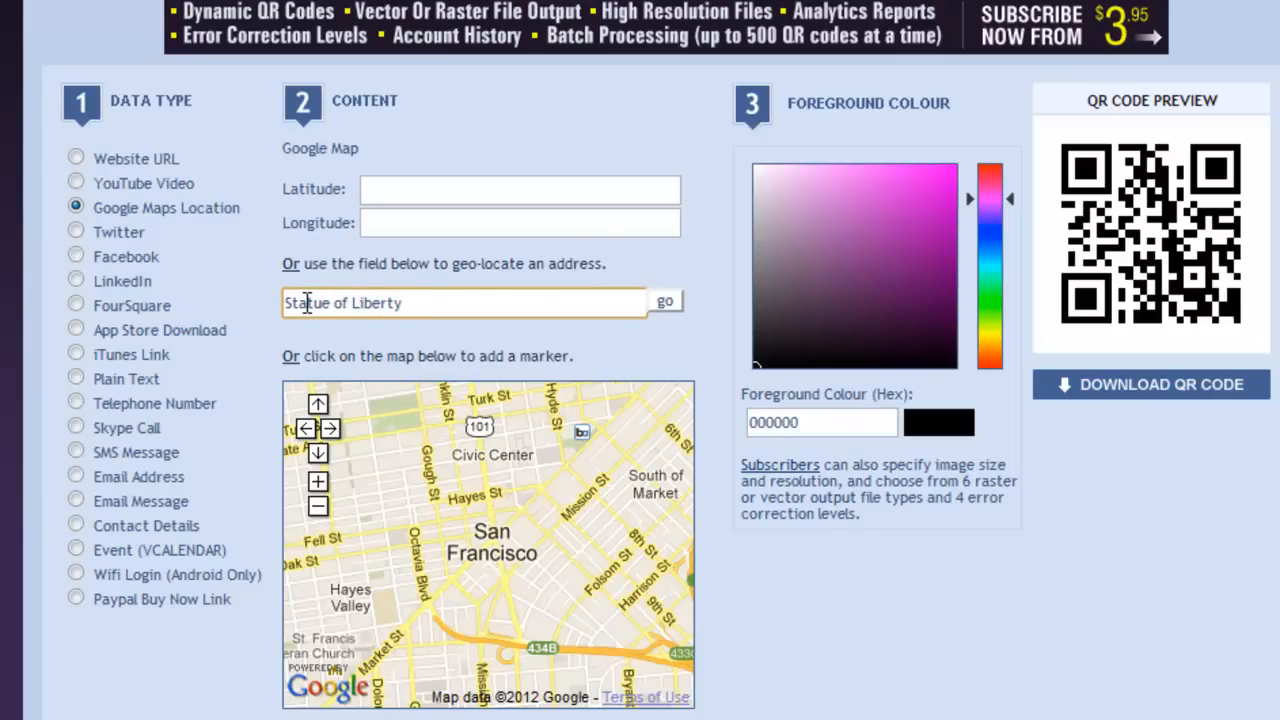
click(665, 301)
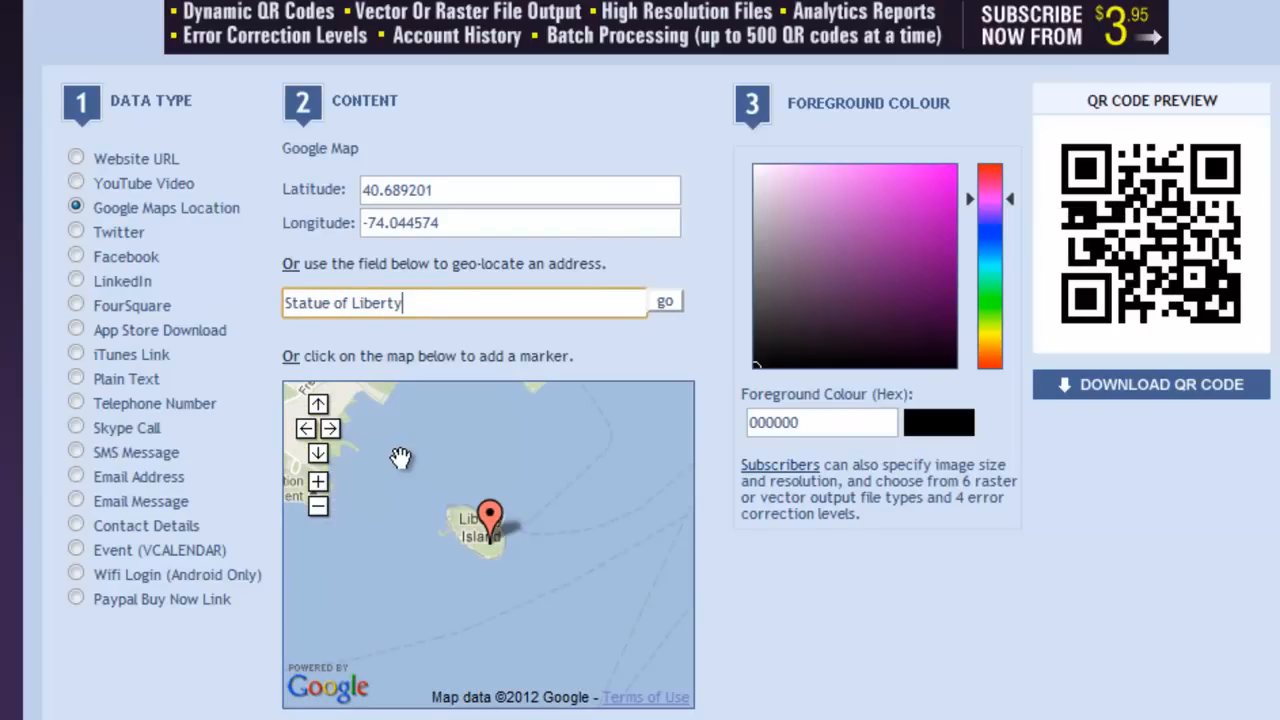
mouse_move(338, 495)
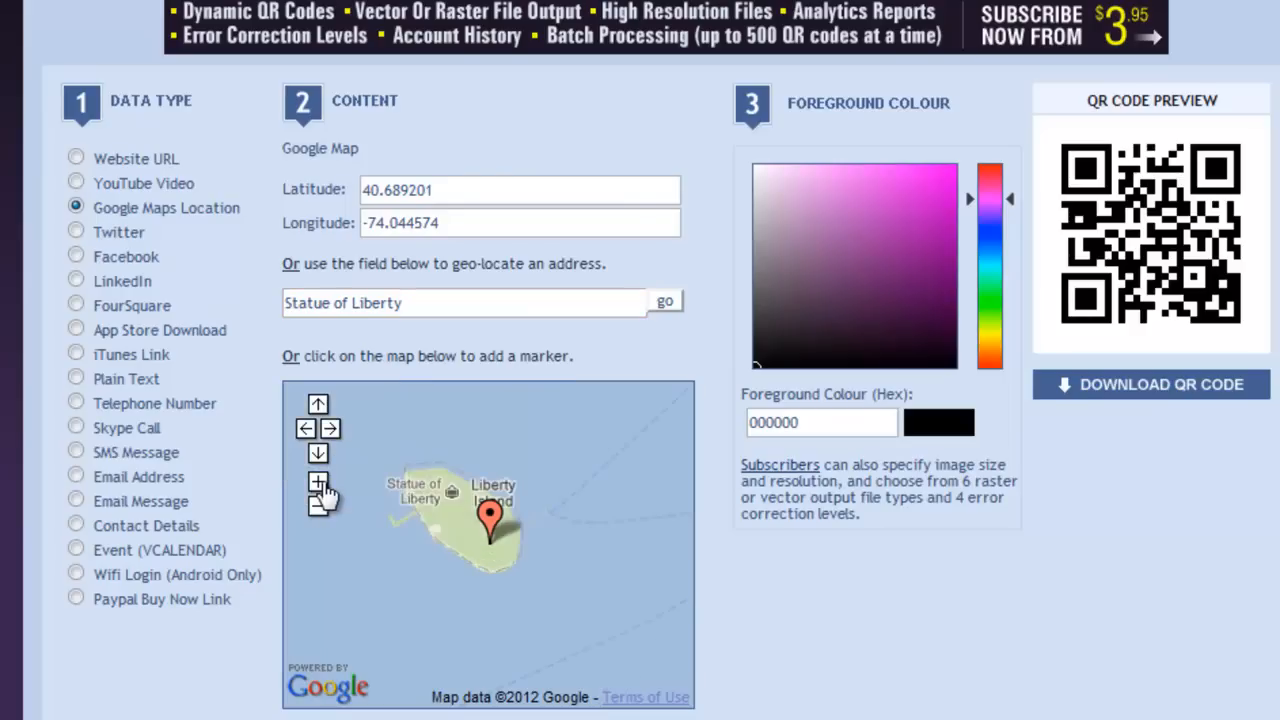
click(317, 484)
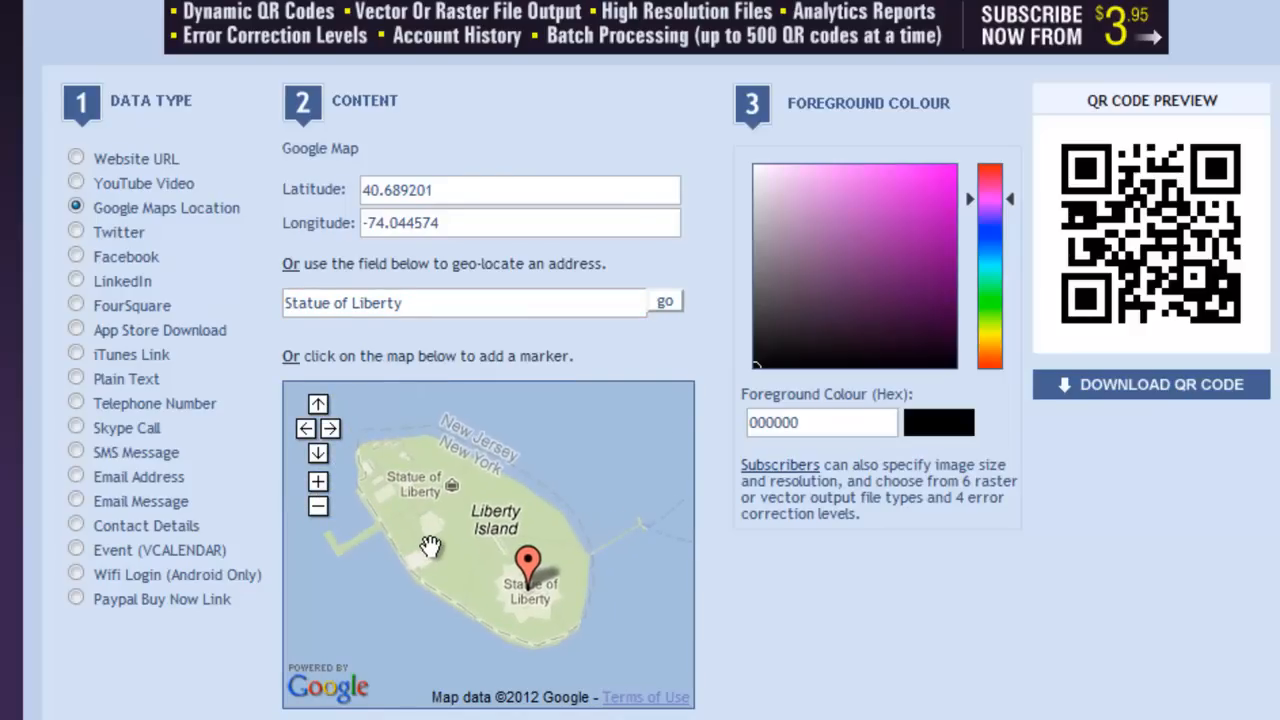
mouse_move(438, 531)
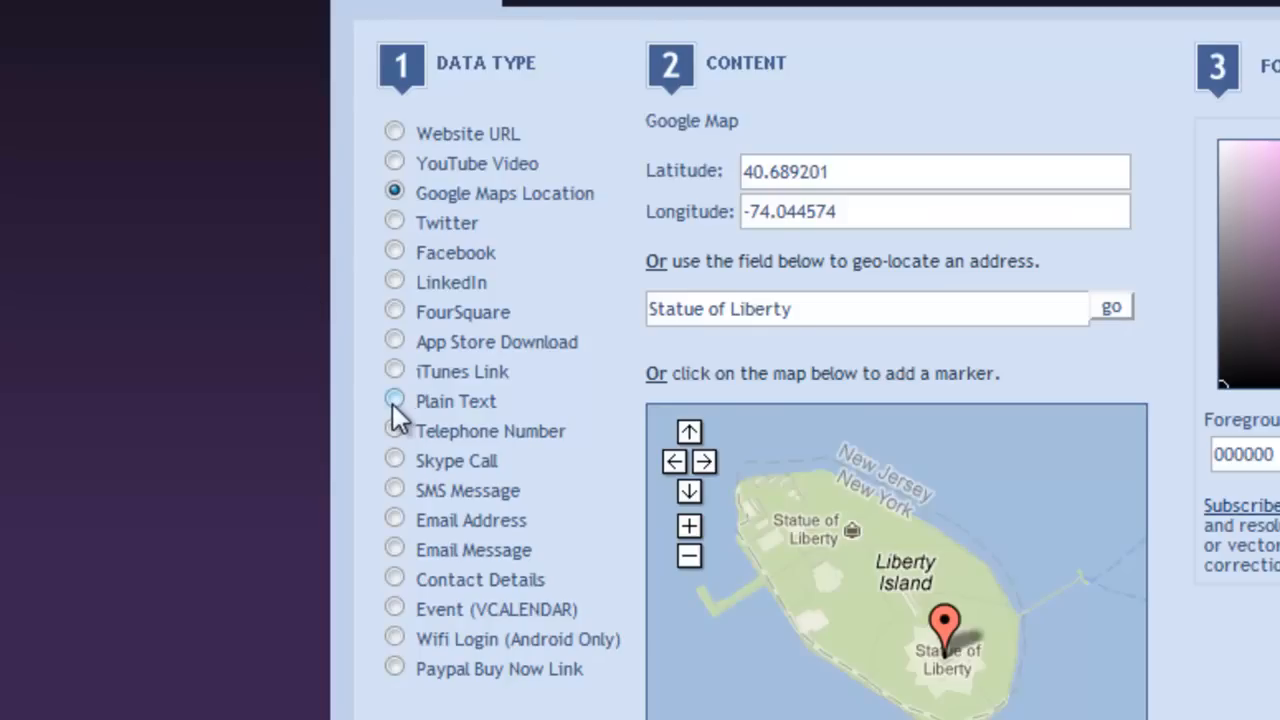
Make a Plain Text code reading 'This code is for one free night without homework.'
click(394, 401)
text(This code is for one fr)
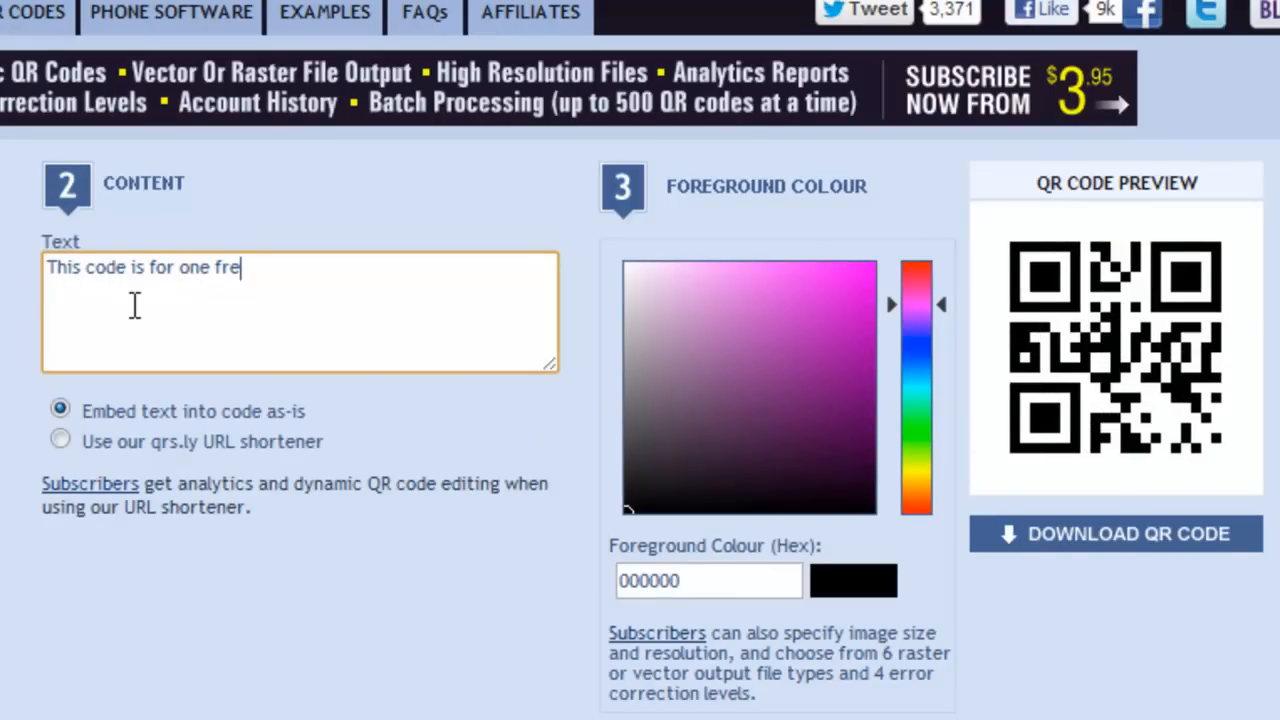
text(e night)
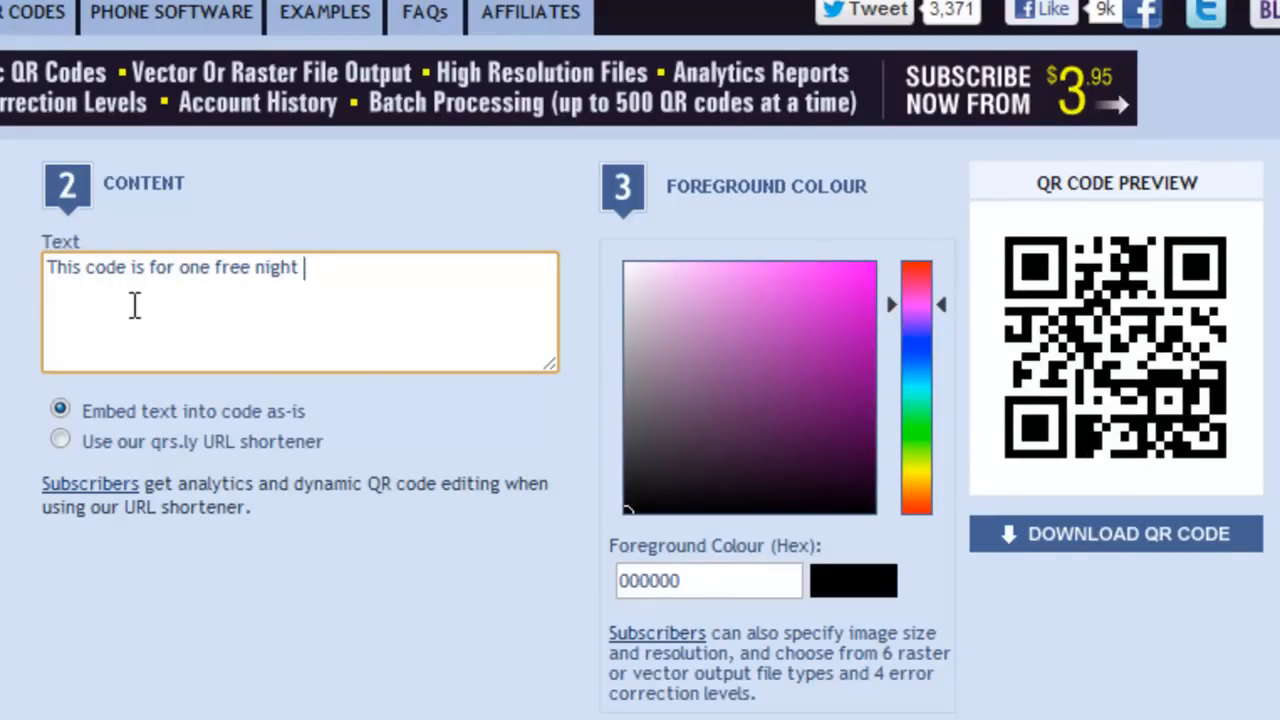
text(without hom)
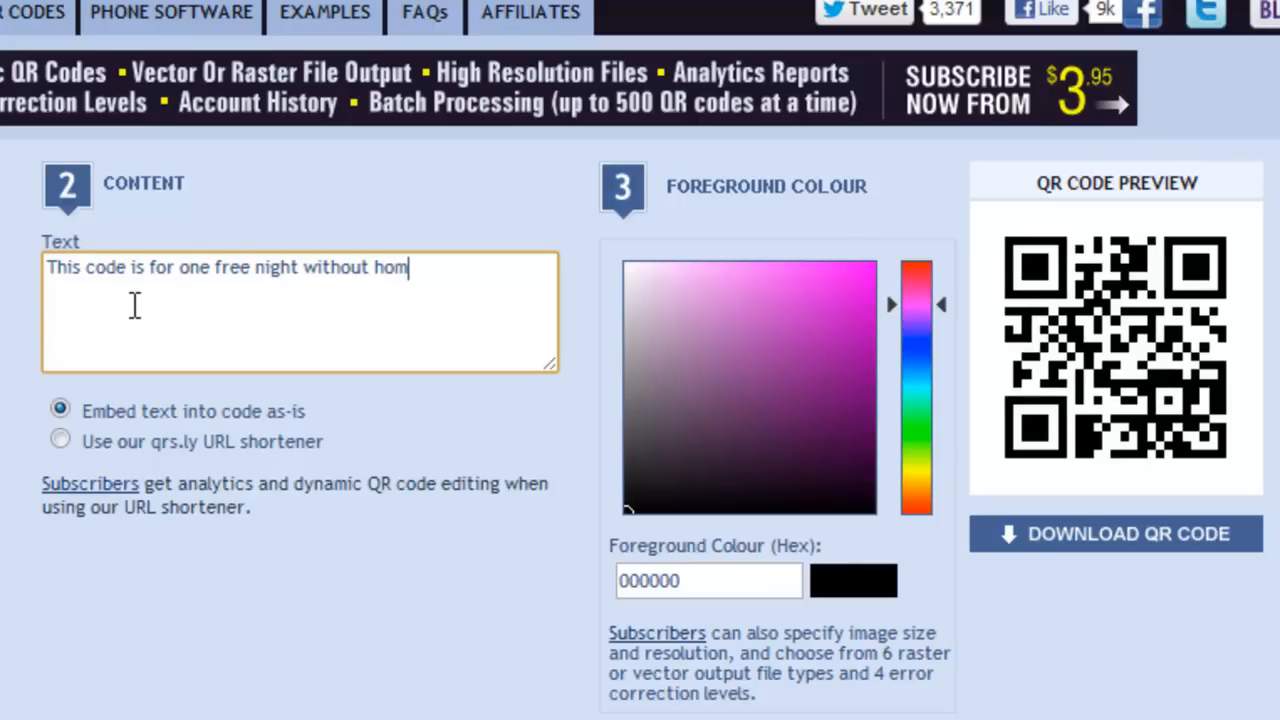
text(ework.)
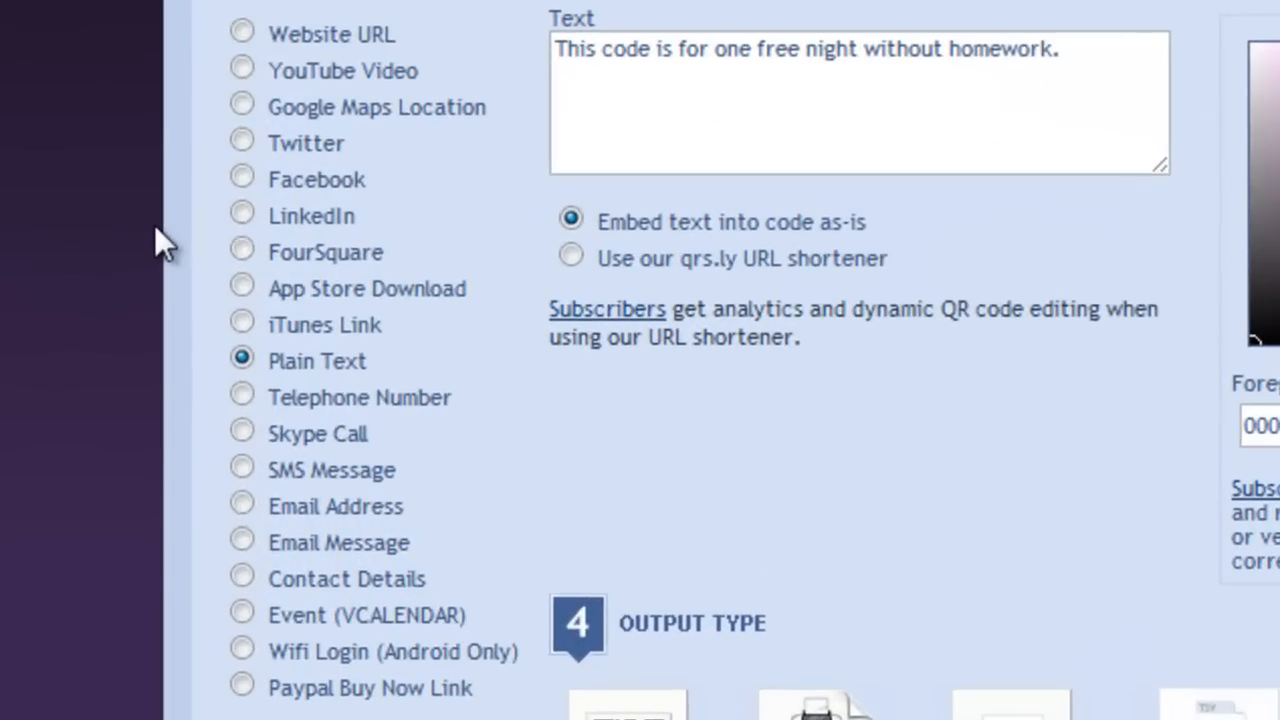
mouse_move(185, 450)
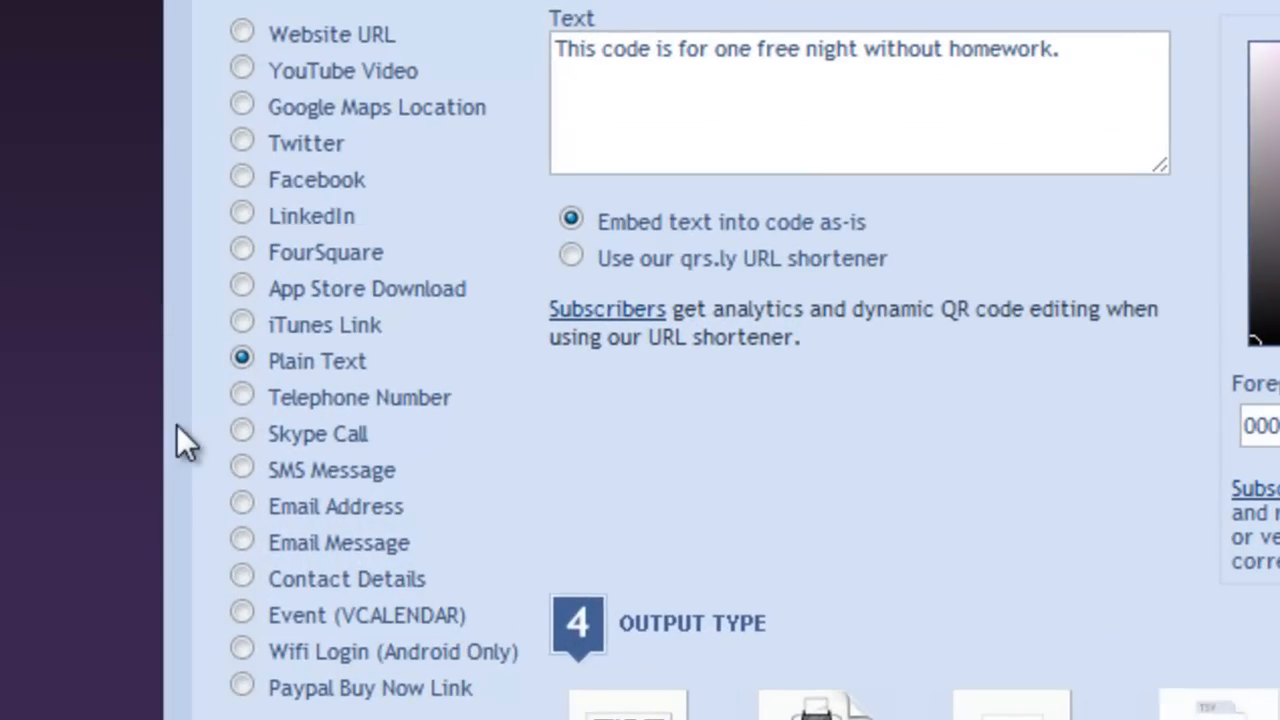
mouse_move(183, 477)
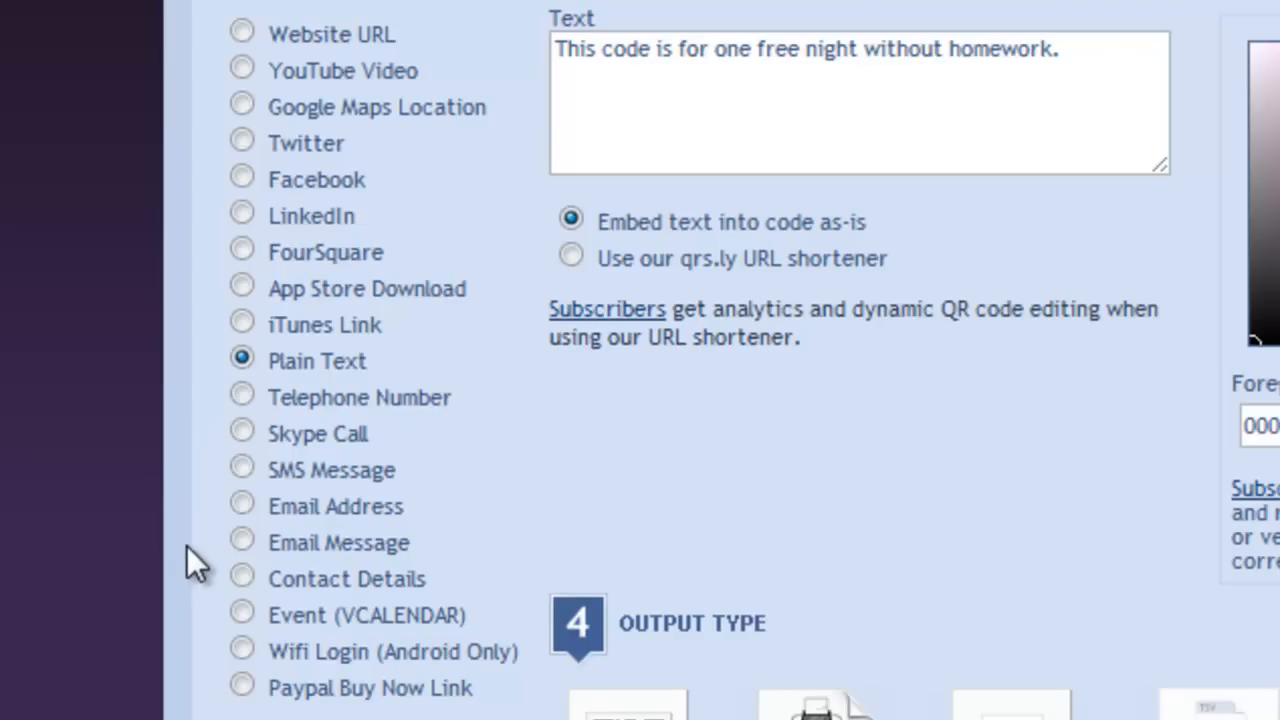
mouse_move(192, 590)
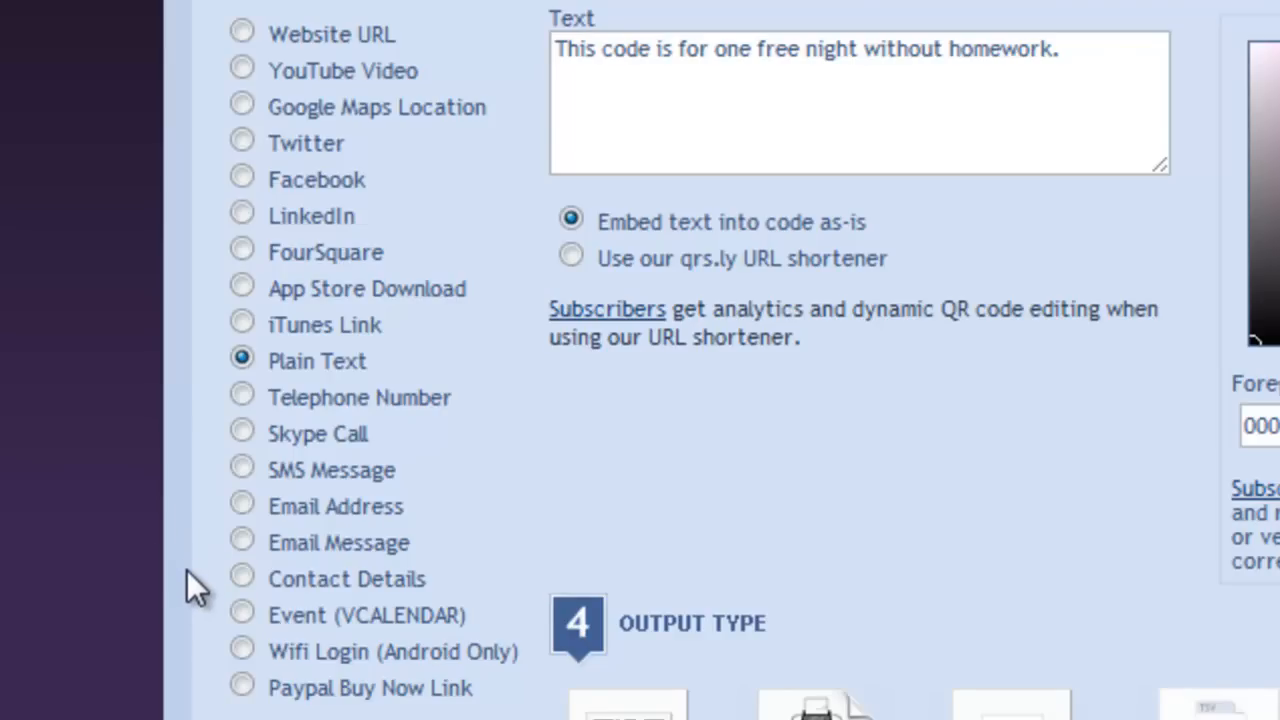